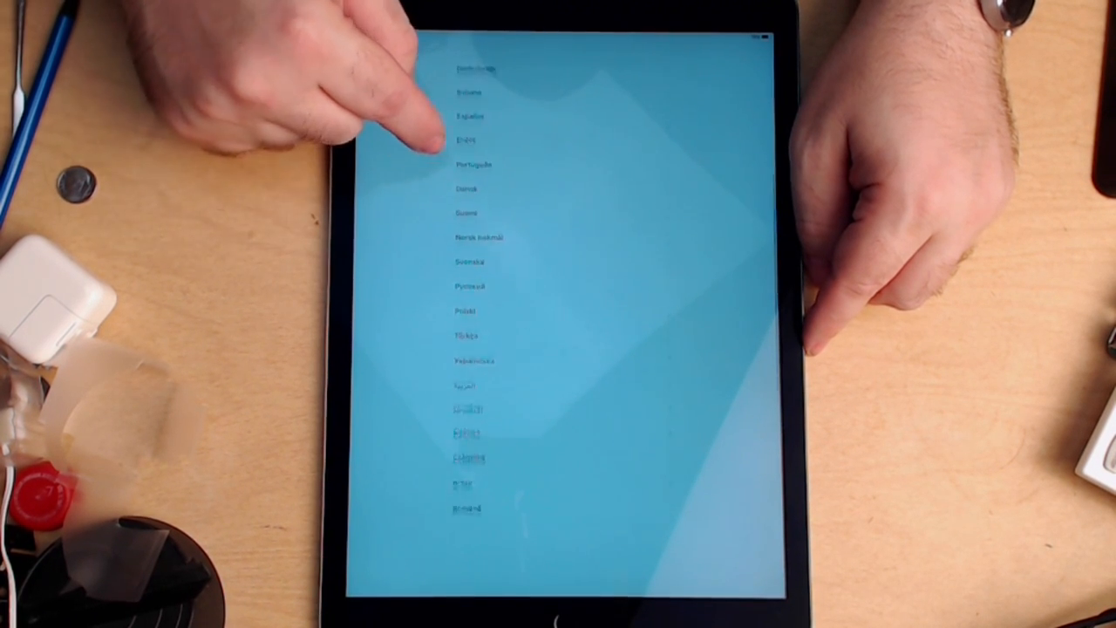
# Choose English as the iPad language and United States as the region, reaching Wi-Fi setup.
pyautogui.scroll(-3)
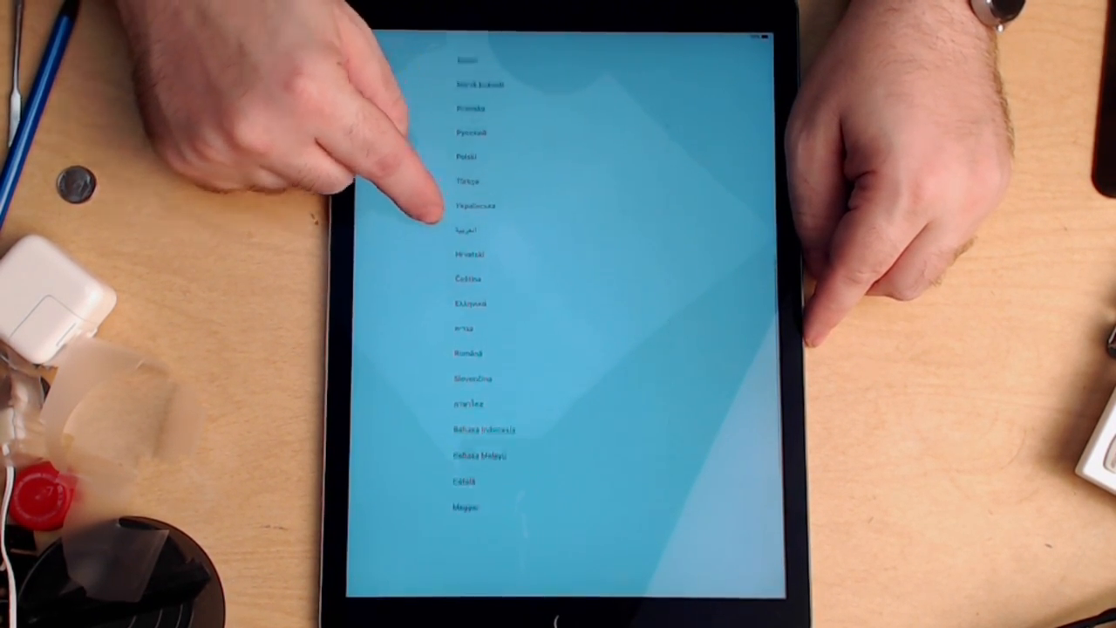
pyautogui.scroll(3)
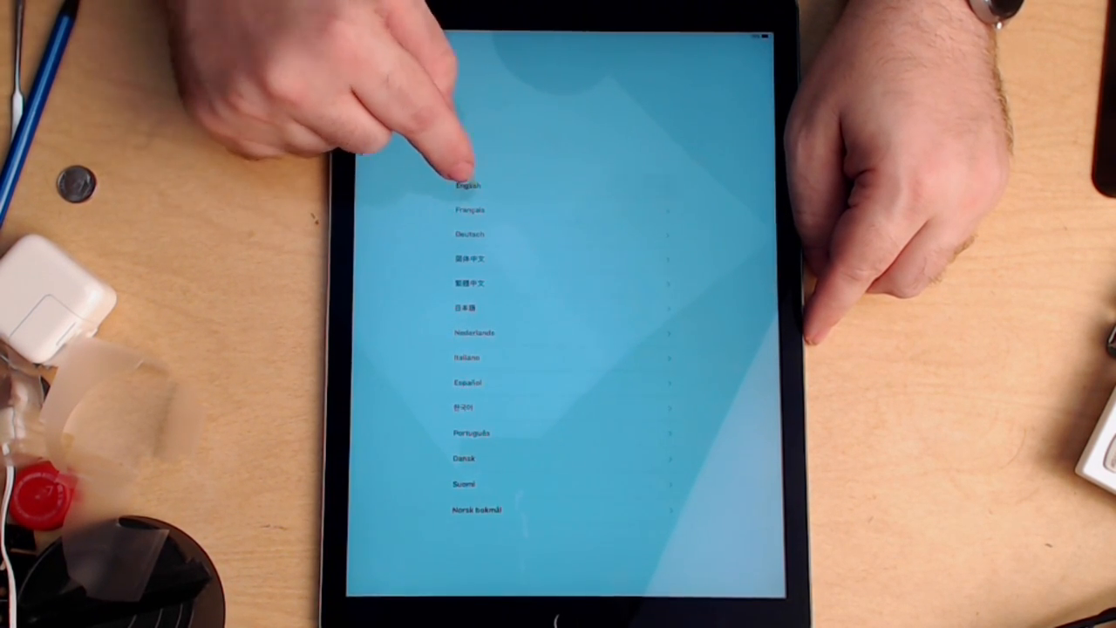
pyautogui.click(464, 185)
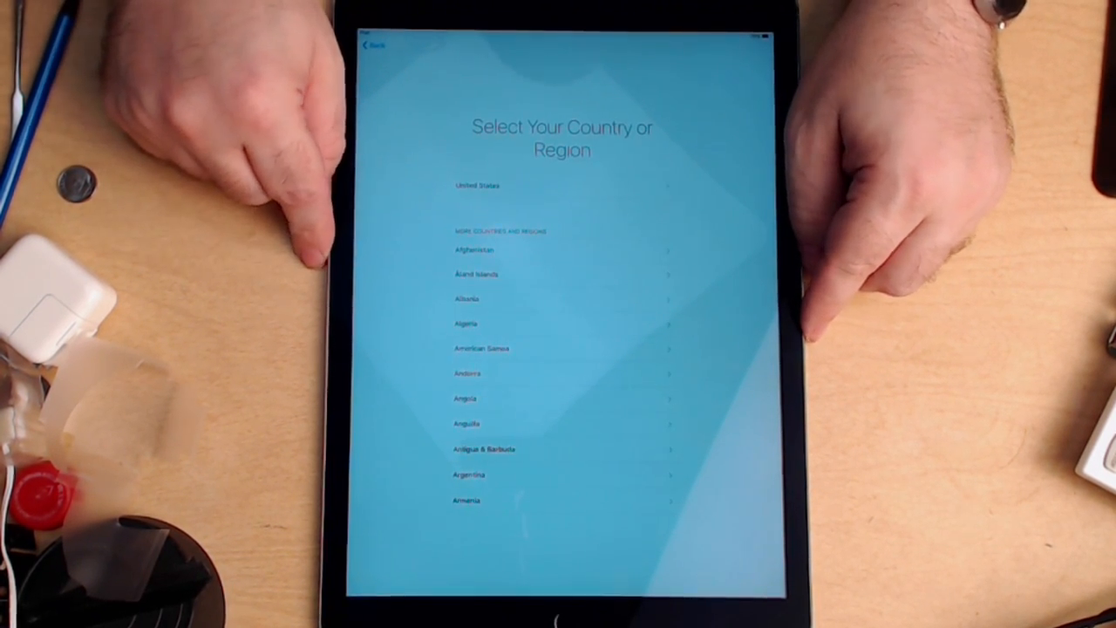
pyautogui.click(562, 185)
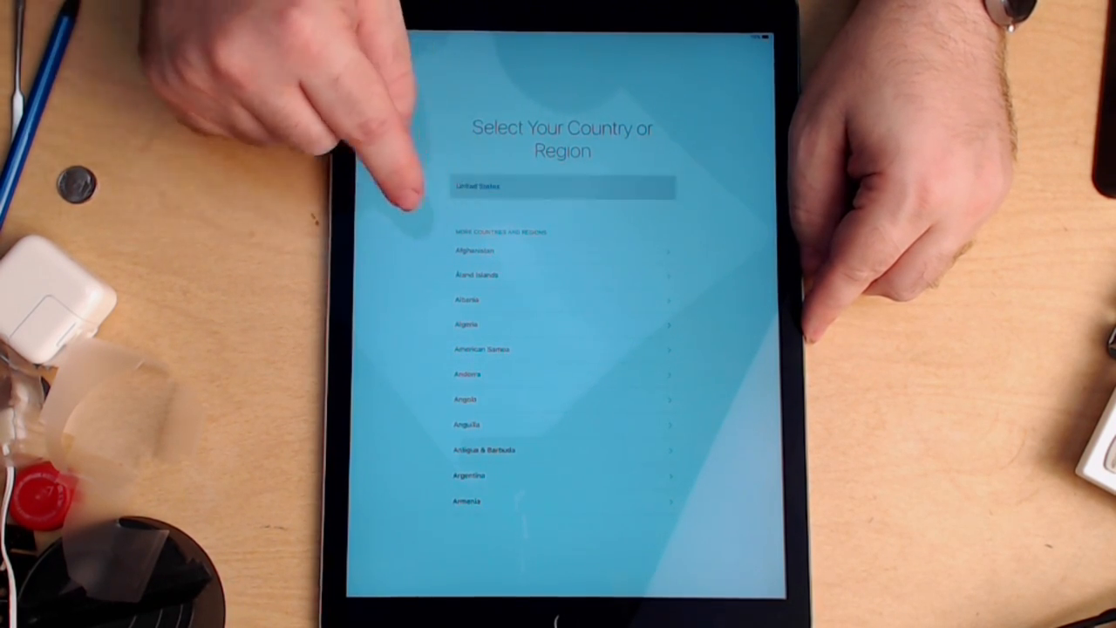
pyautogui.click(562, 186)
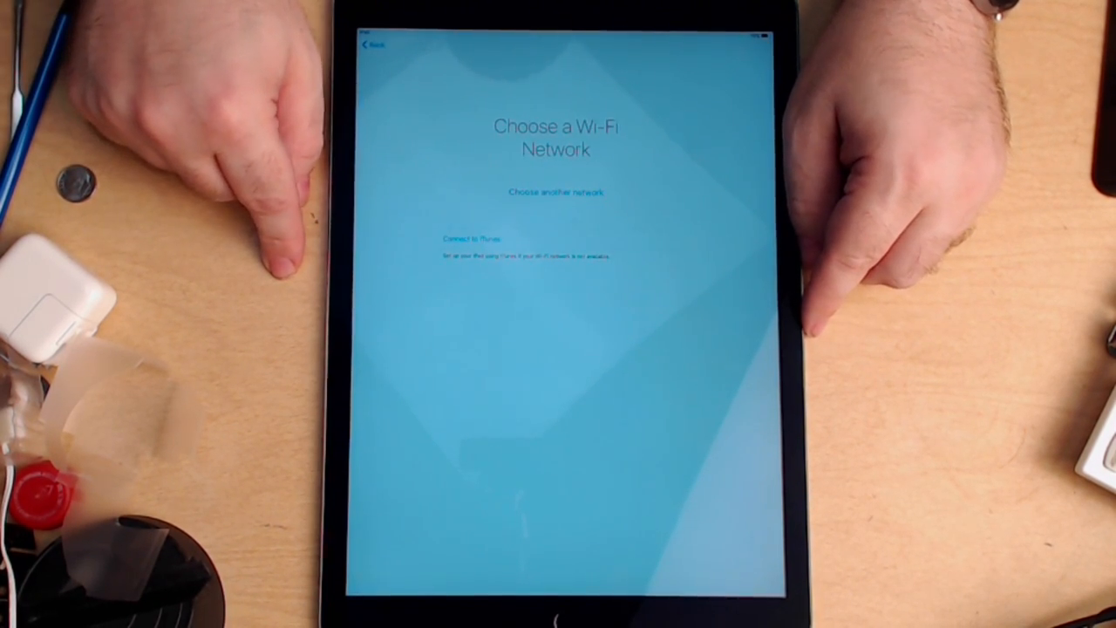